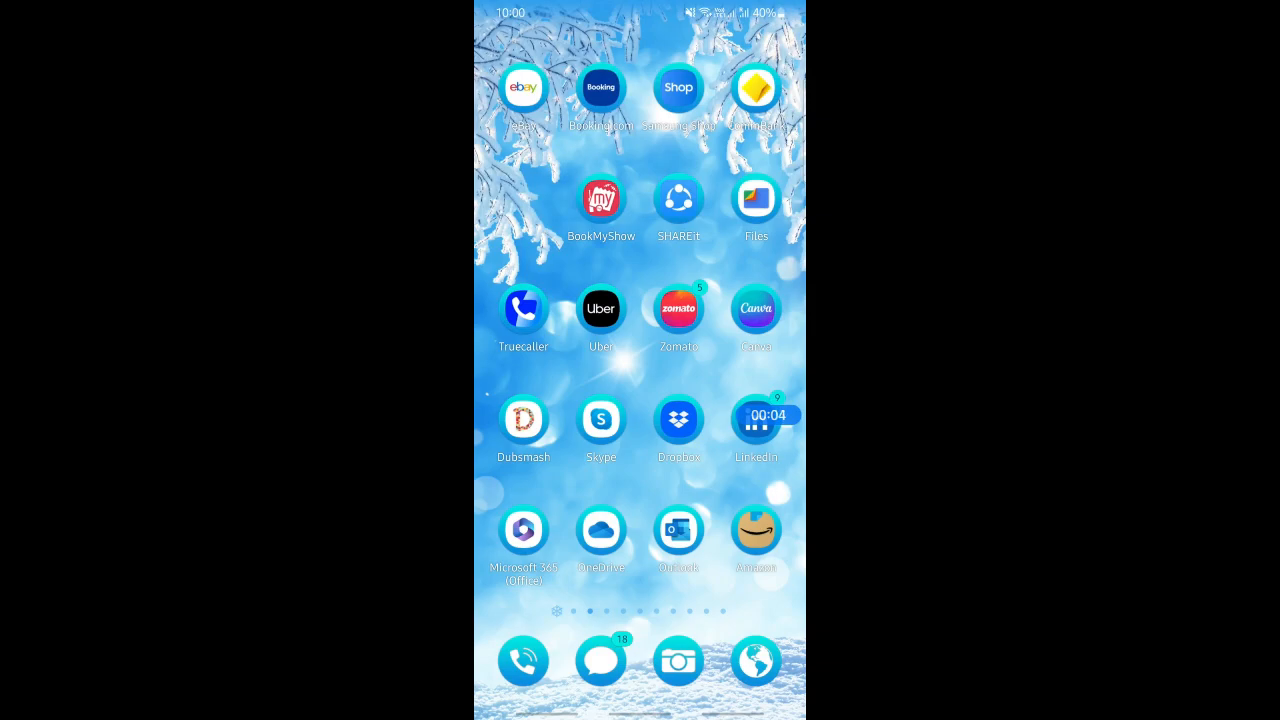
# Step: Swipe to the home screen page showing Calculator, Settings, Gallery and YouTube
pyautogui.hscroll(-3)
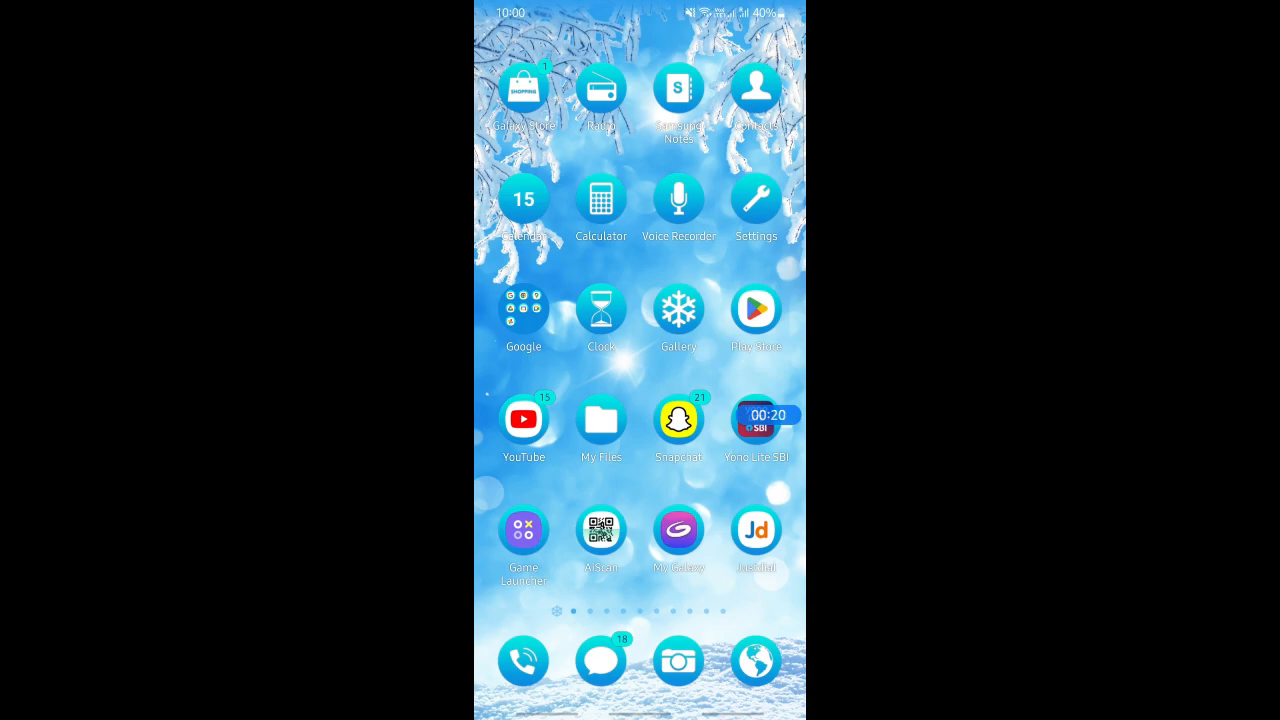
# Step: Launch the Play Store and bring up the Google account menu from the profile picture
pyautogui.click(756, 308)
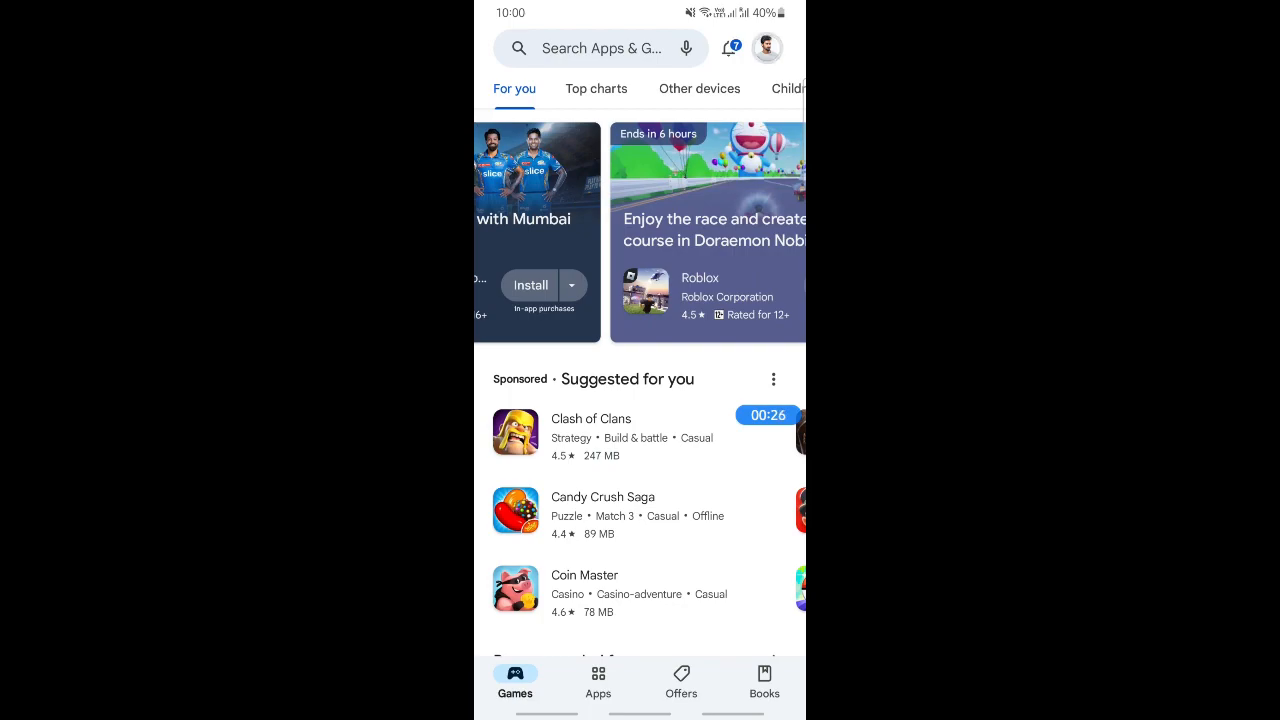
pyautogui.click(768, 48)
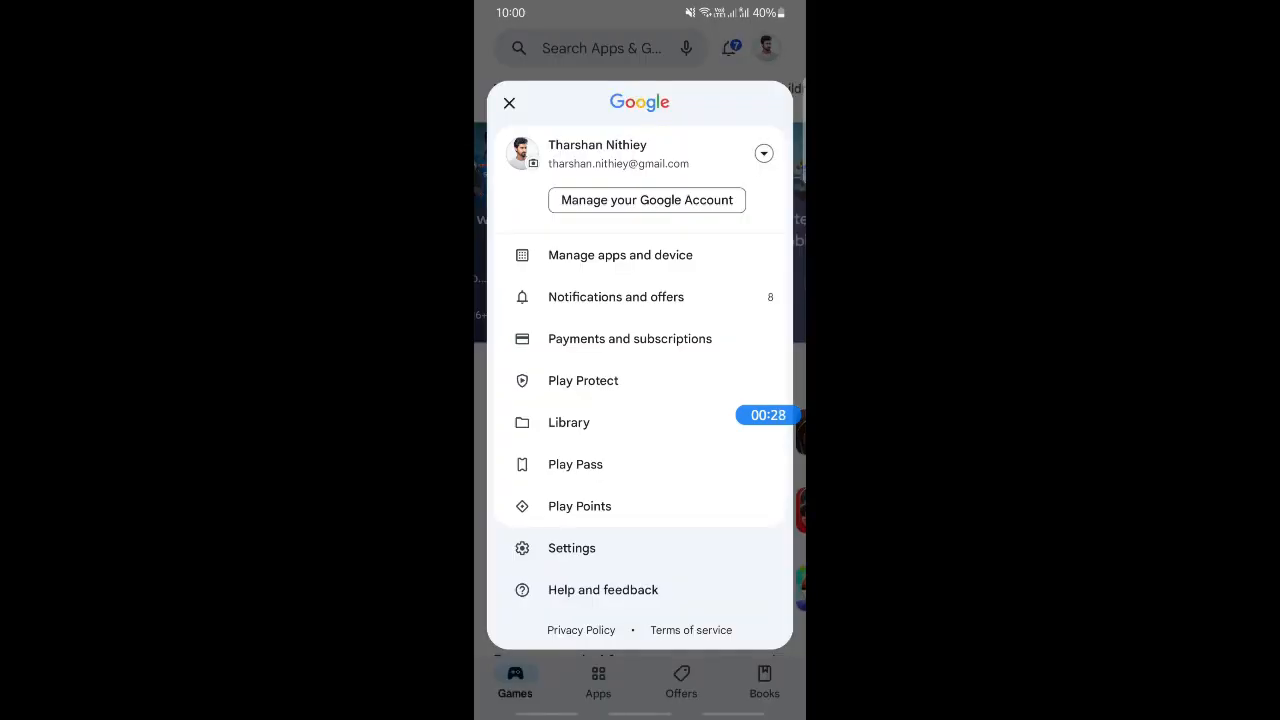
# Step: Reach the Redeem code screen via Payments and subscriptions > Payment methods
pyautogui.click(630, 338)
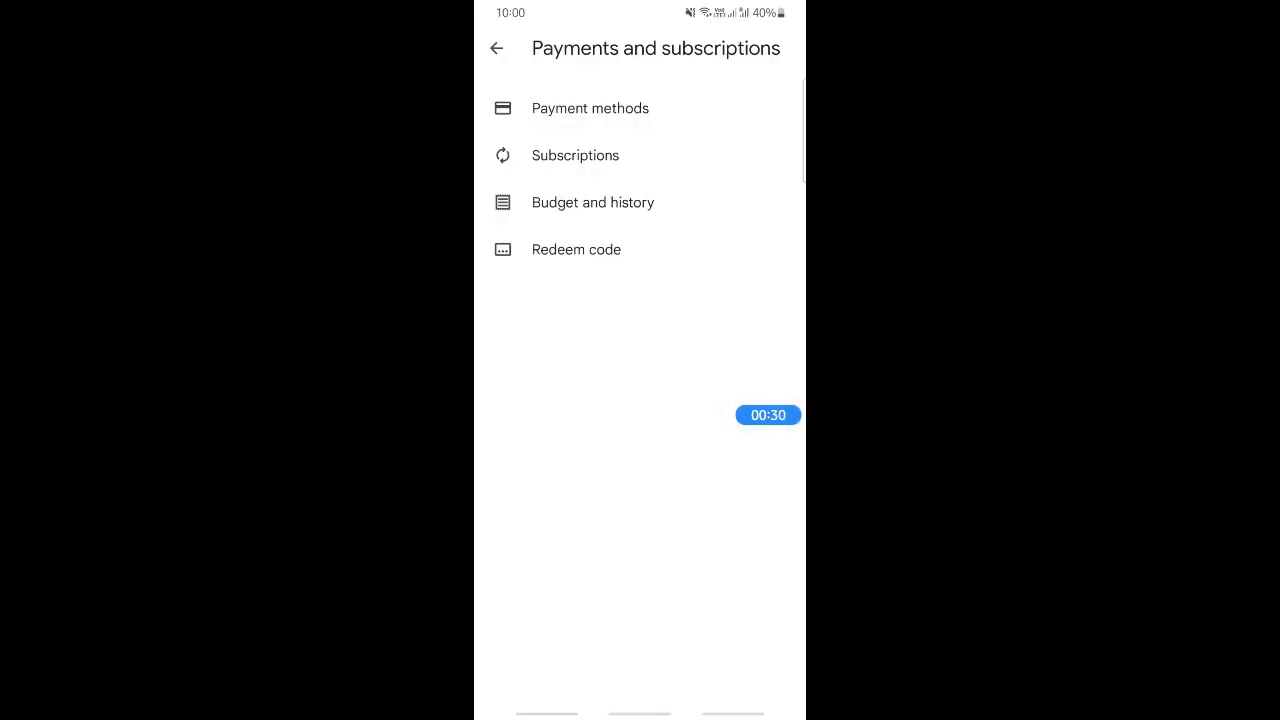
pyautogui.click(588, 108)
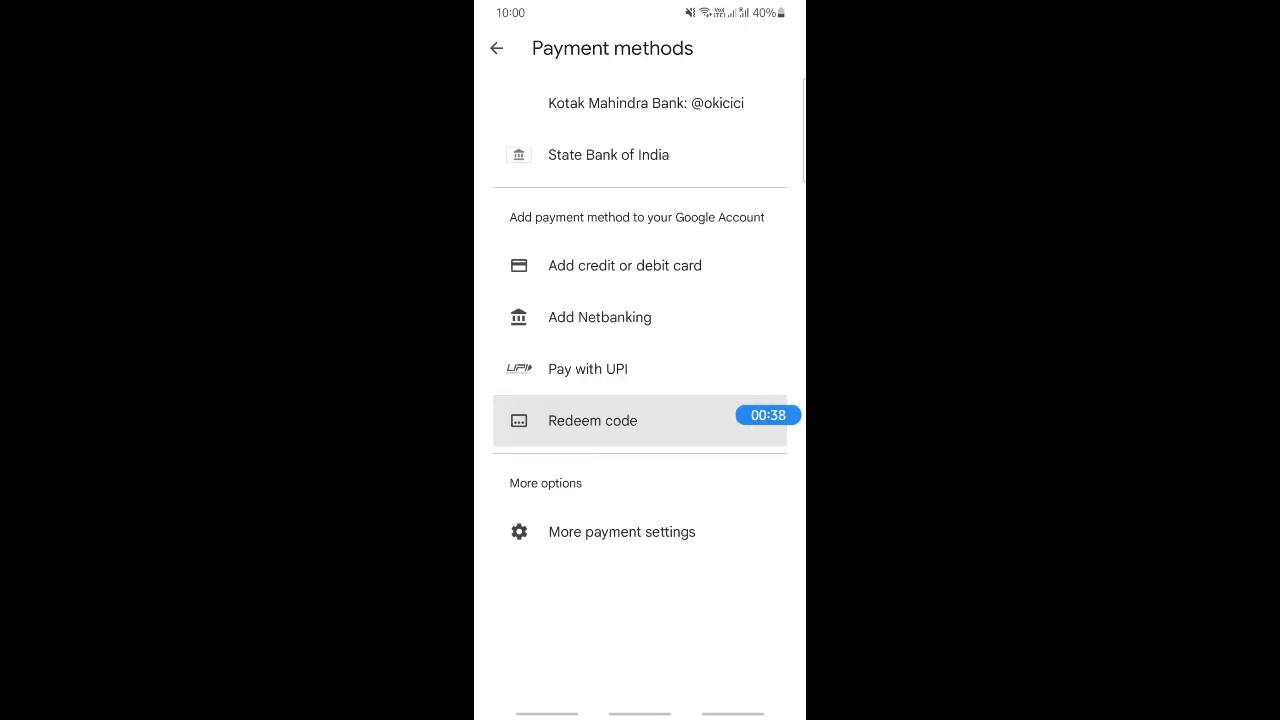
pyautogui.click(592, 420)
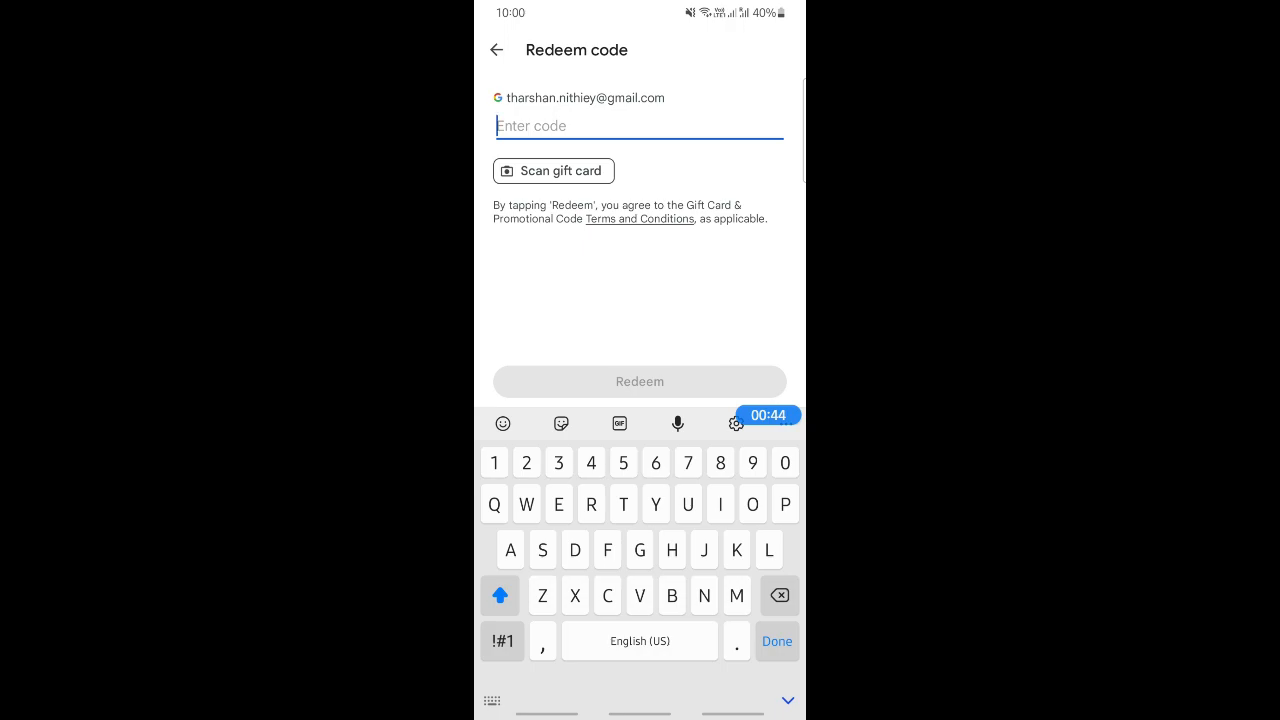
# Step: Back out to Payment methods, then leave the store for the Android home screen
pyautogui.click(496, 48)
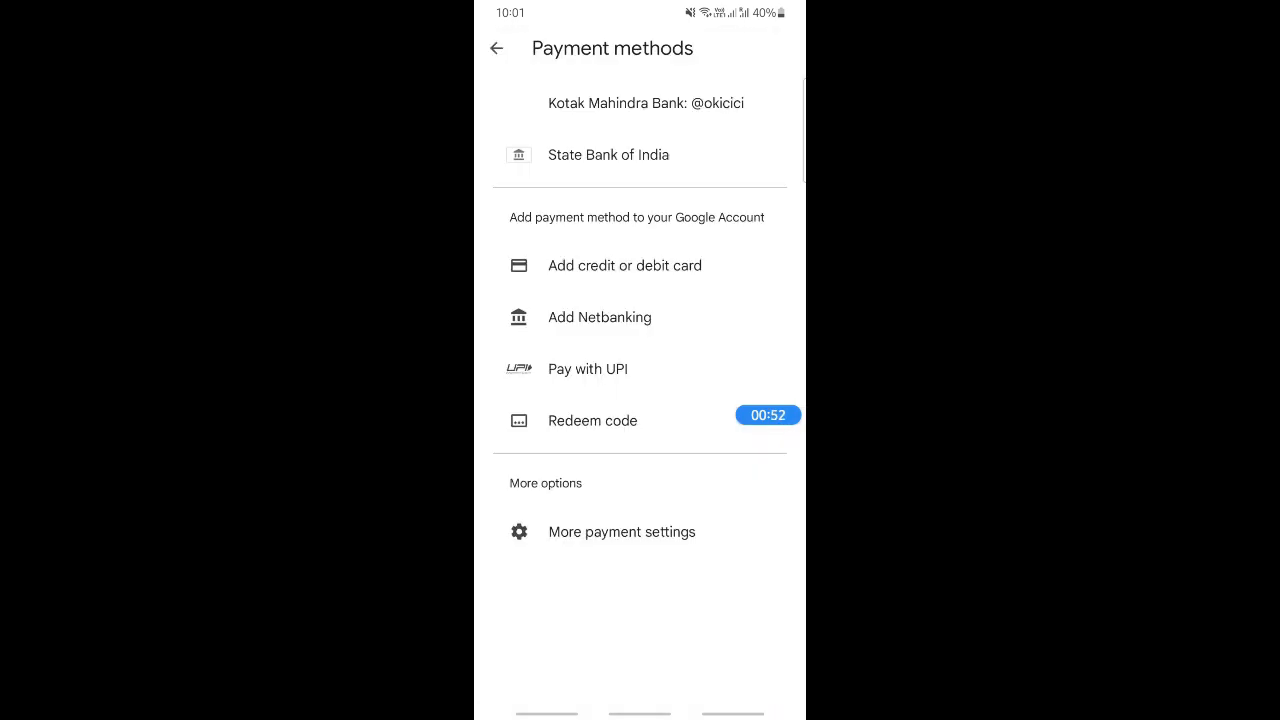
pyautogui.click(496, 48)
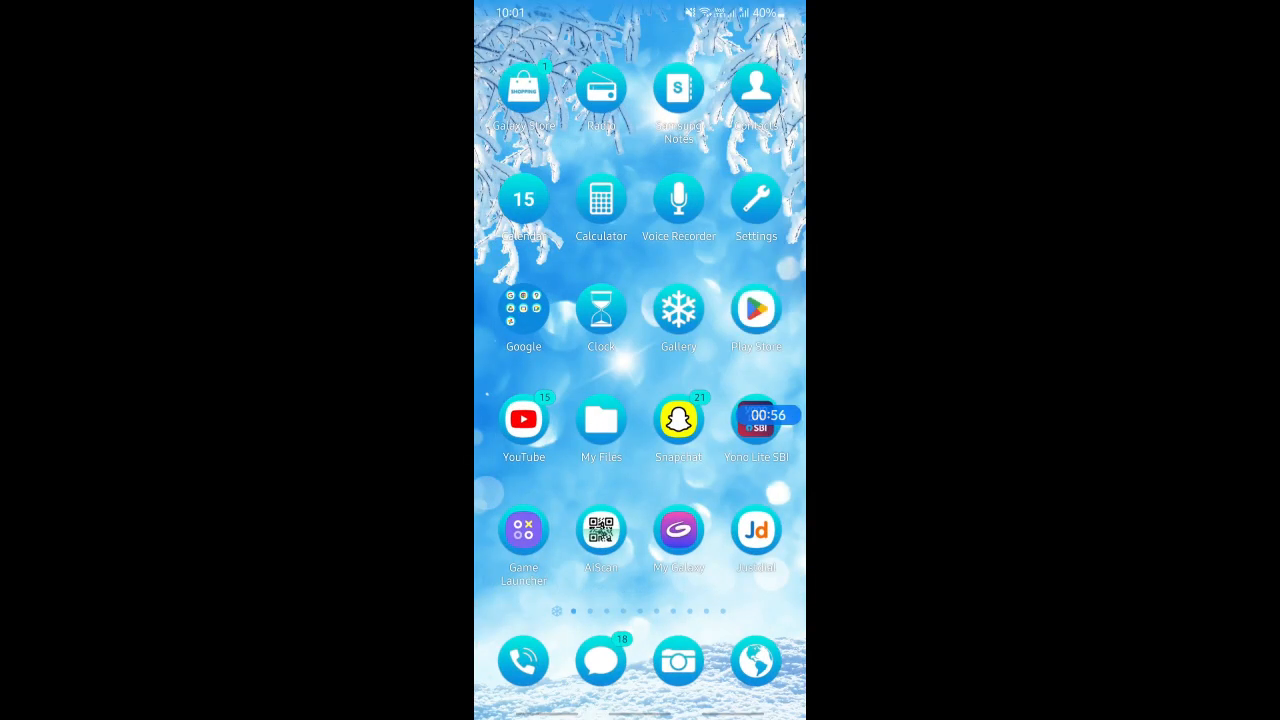
# Step: Swipe to later app pages showing Uber Driver, Apple Music, PhonePe Business and VN
pyautogui.hscroll(-3)
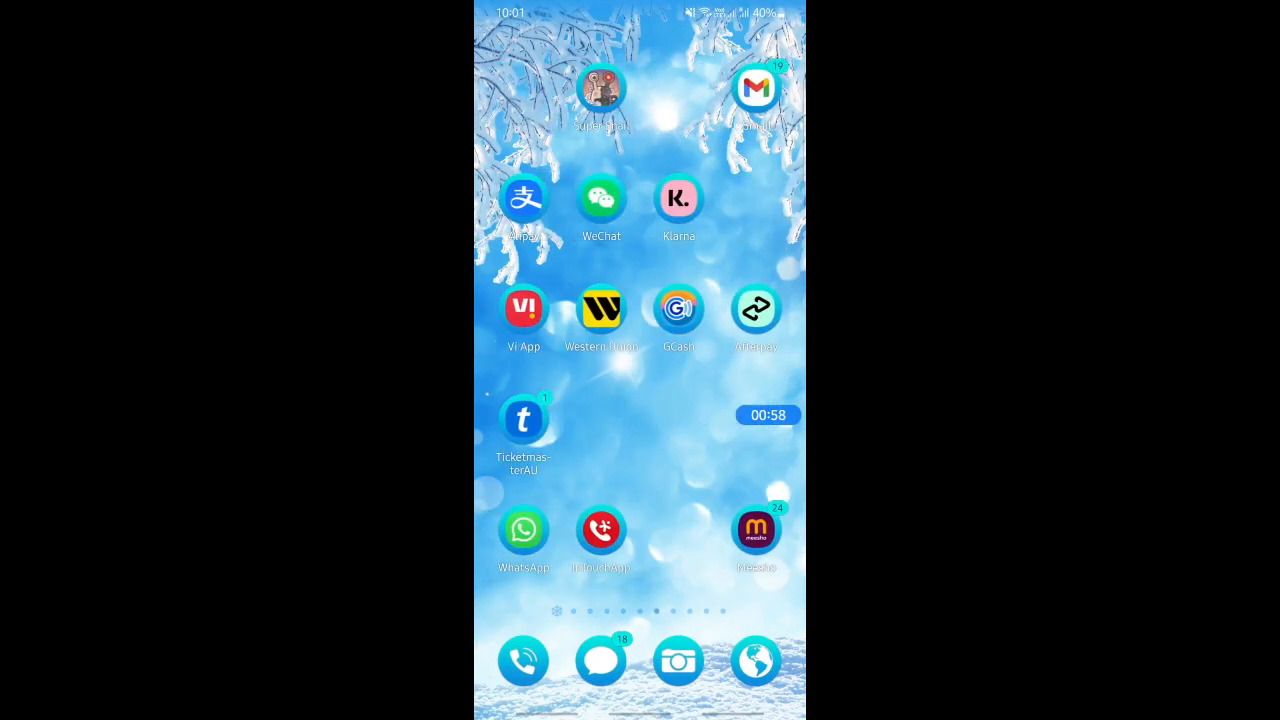
pyautogui.hscroll(-3)
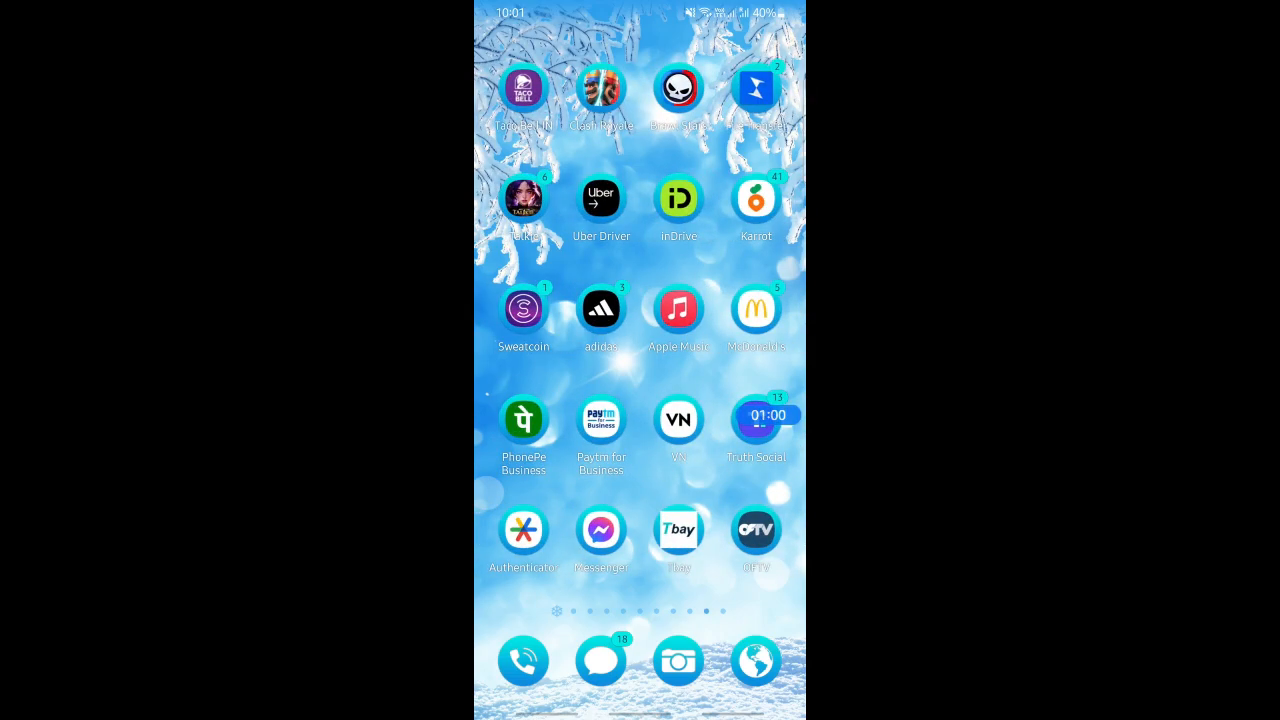